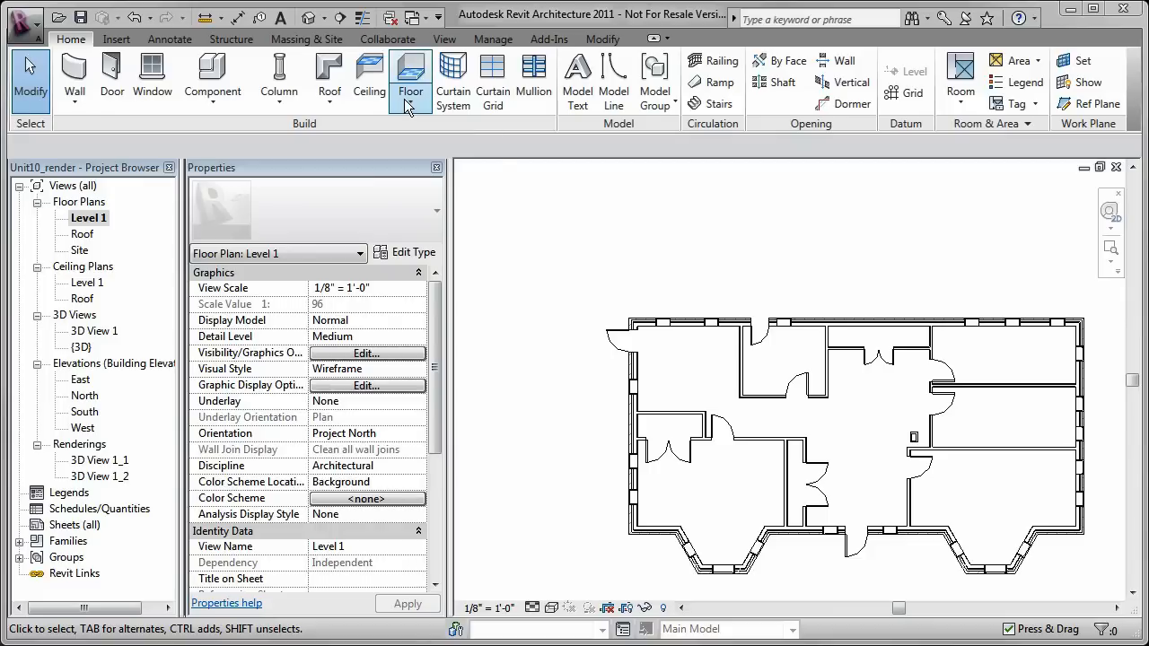
Step: Start a new floor from Home > Floor to enter the Level 1 boundary sketch
left_click(409, 79)
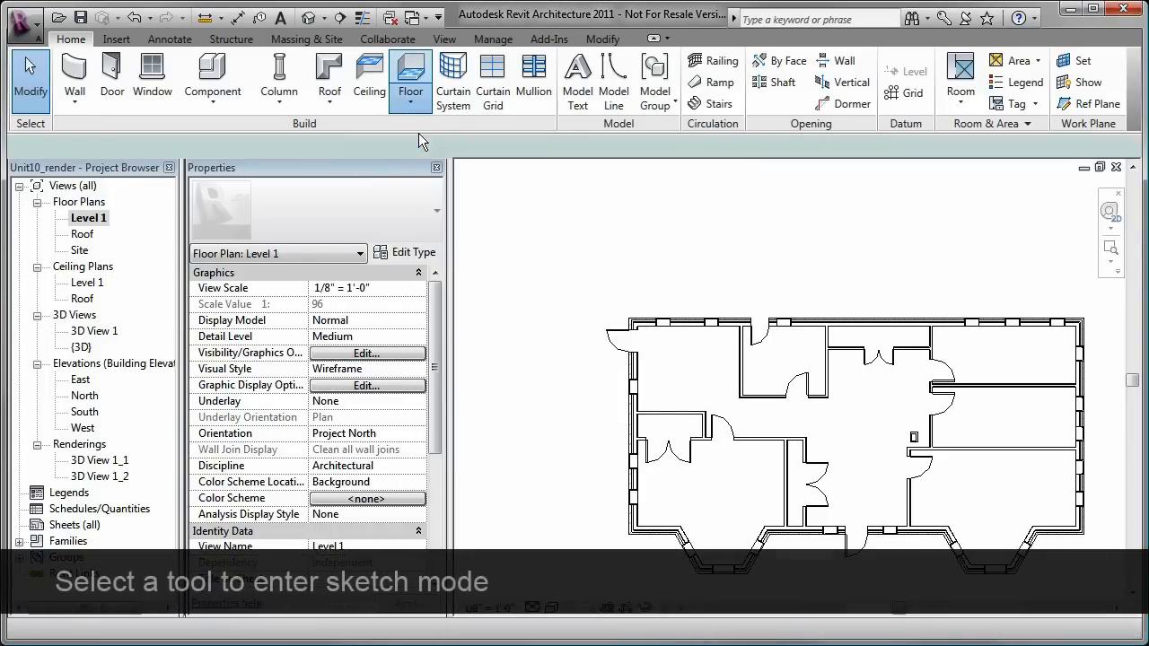
left_click(410, 79)
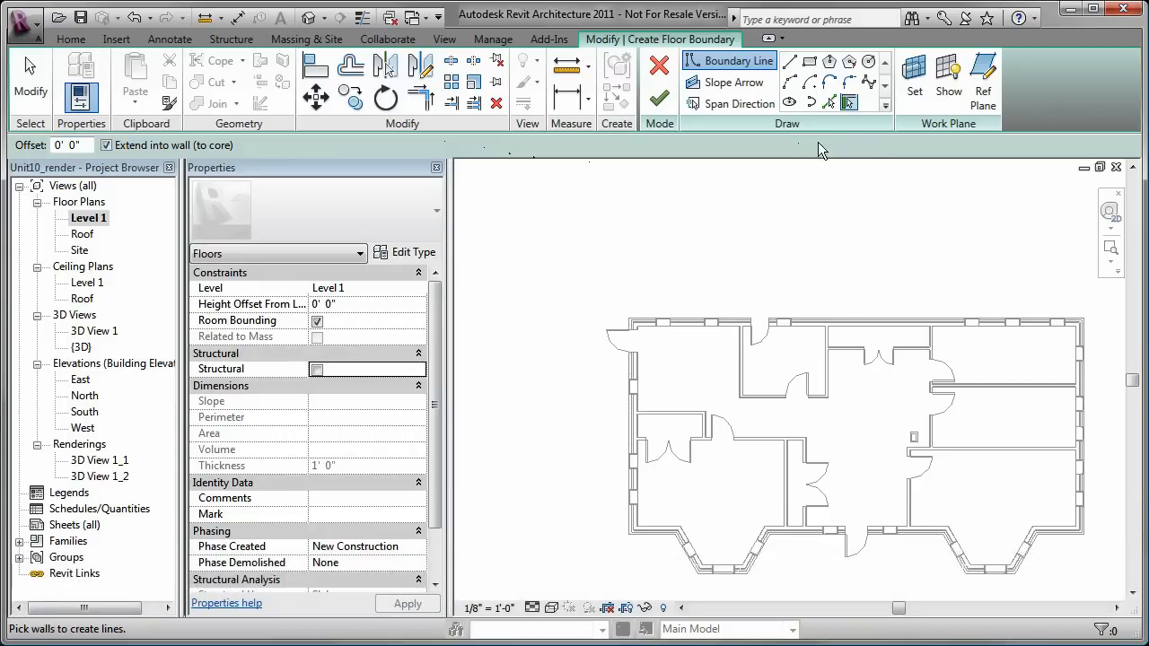
mouse_move(951, 146)
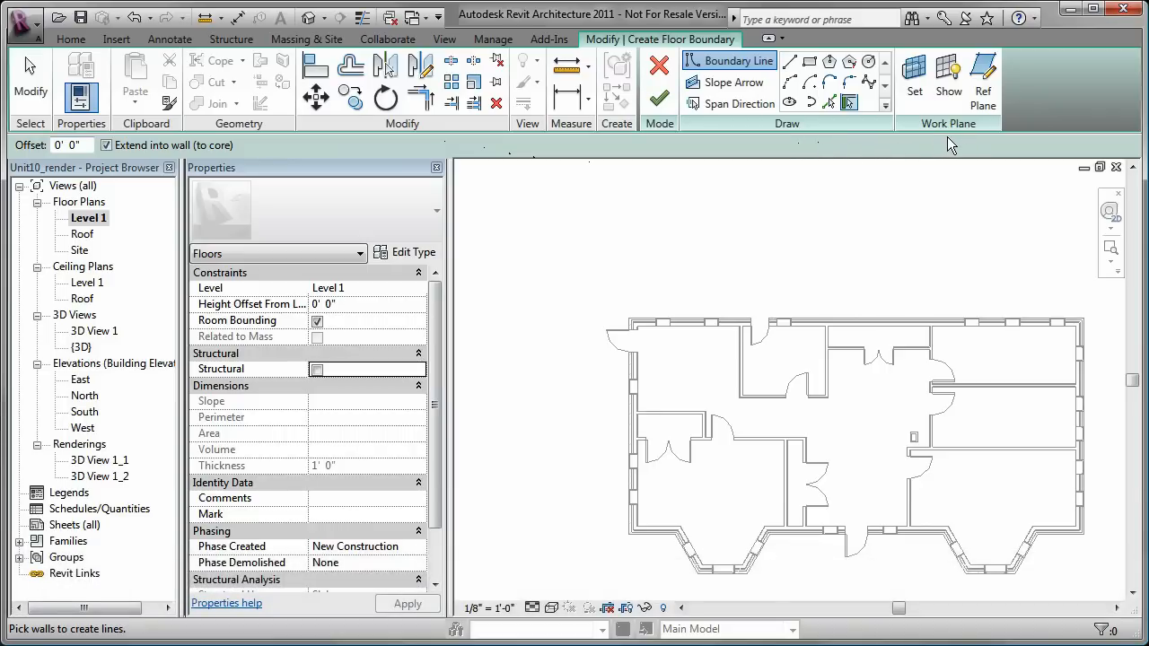
mouse_move(841, 150)
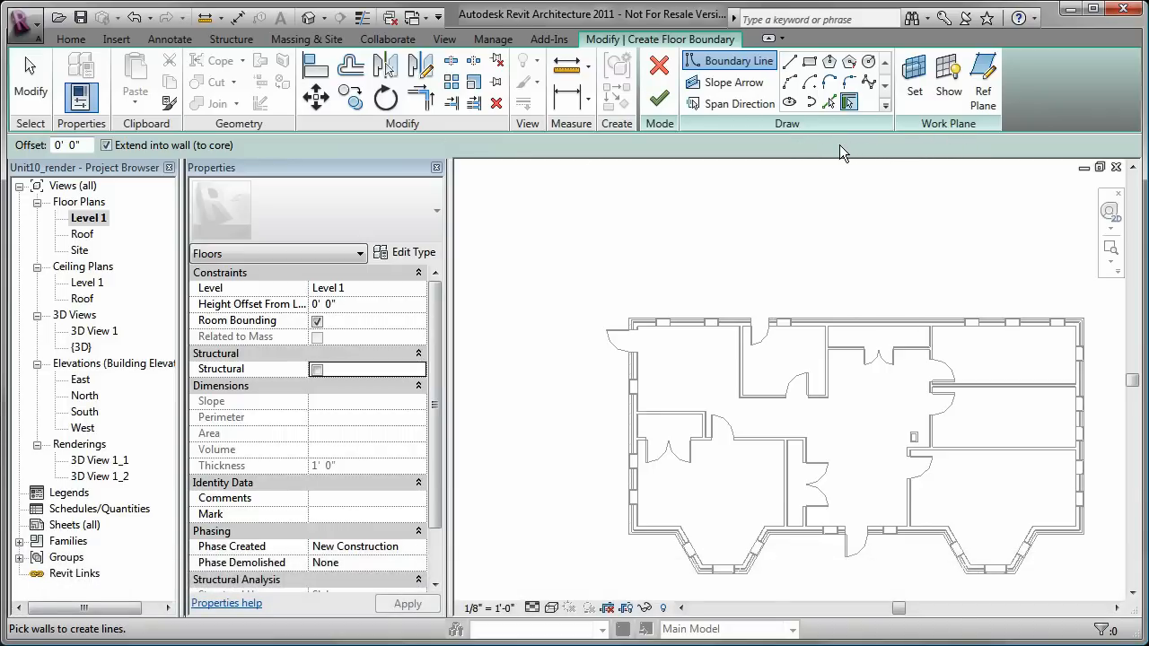
mouse_move(790, 79)
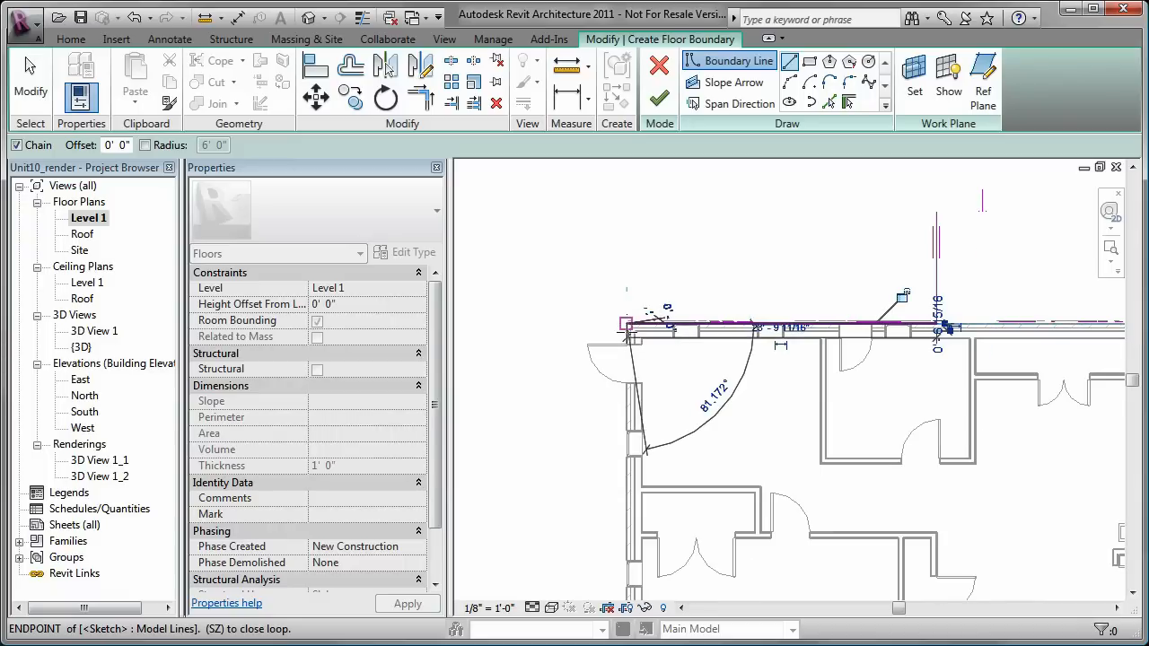
Step: End the current chain of boundary lines via right-click Cancel
right_click(655, 422)
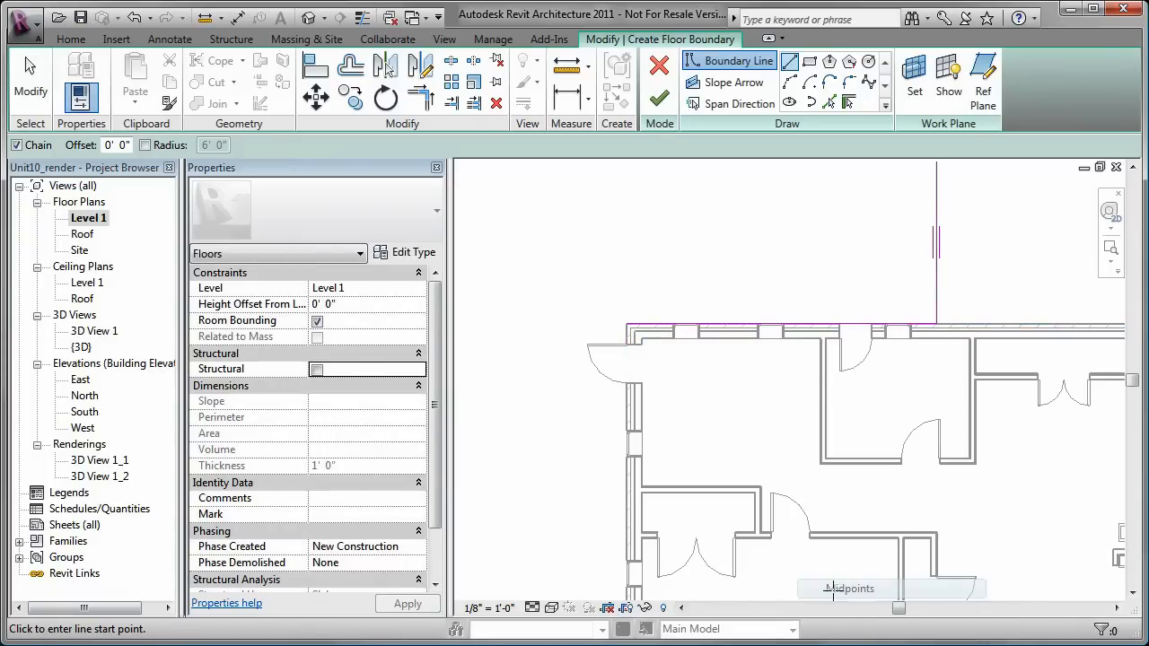
mouse_move(626, 513)
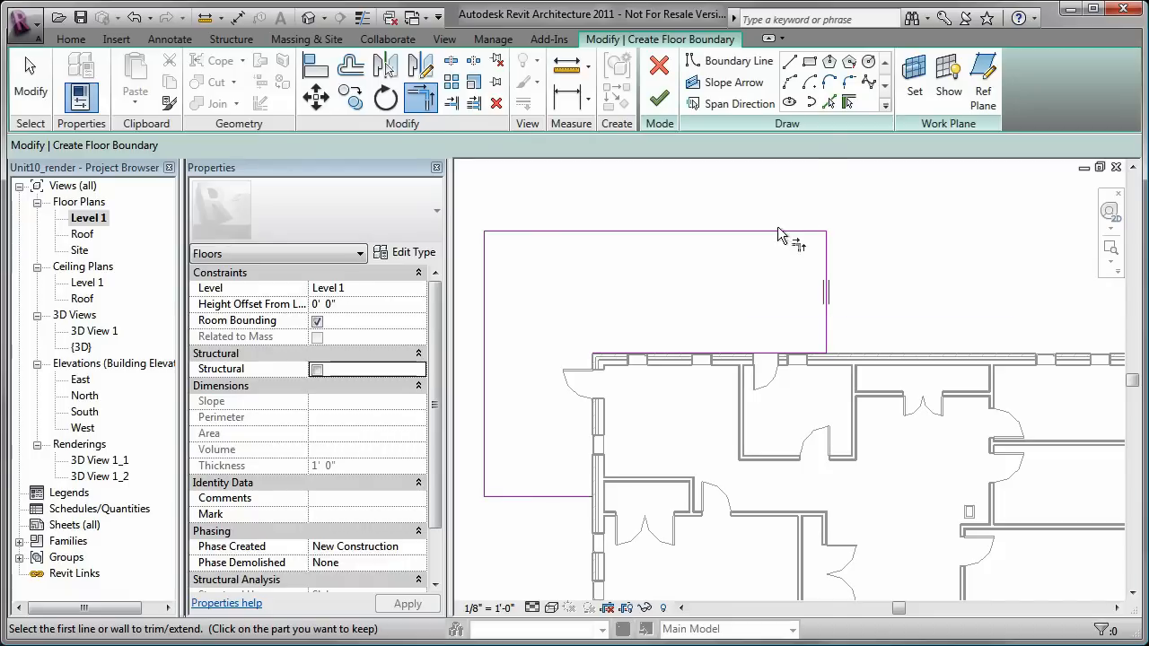
Step: Choose the Fillet Arc draw tool with a fixed Radius enabled for rounding corners
left_click(849, 83)
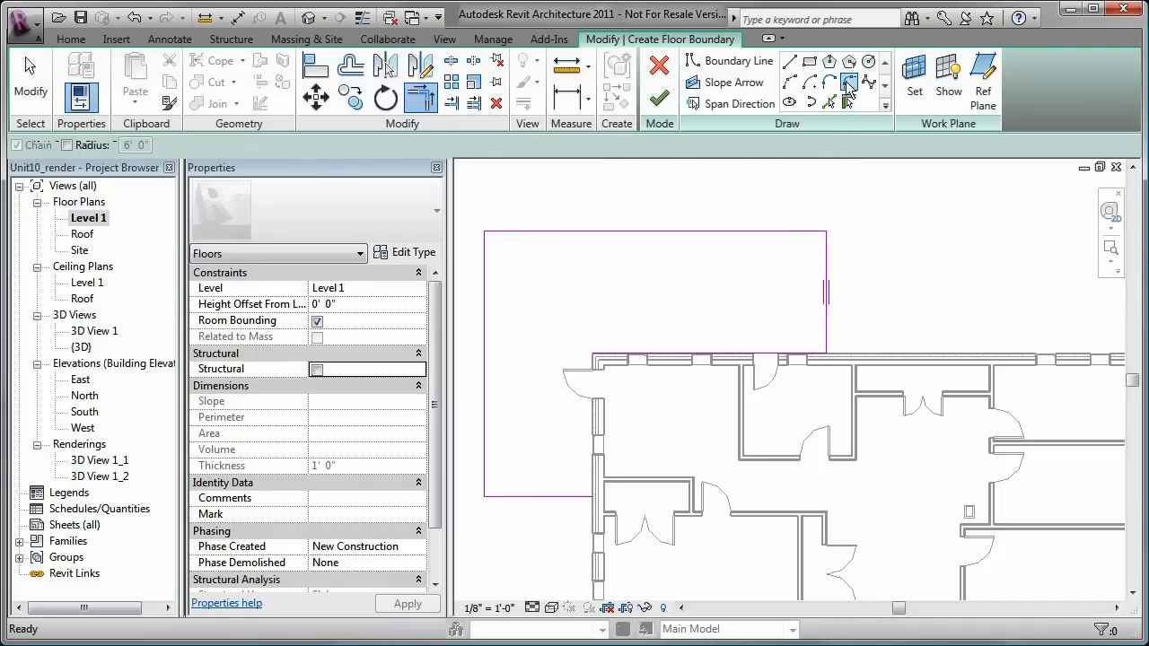
left_click(847, 86)
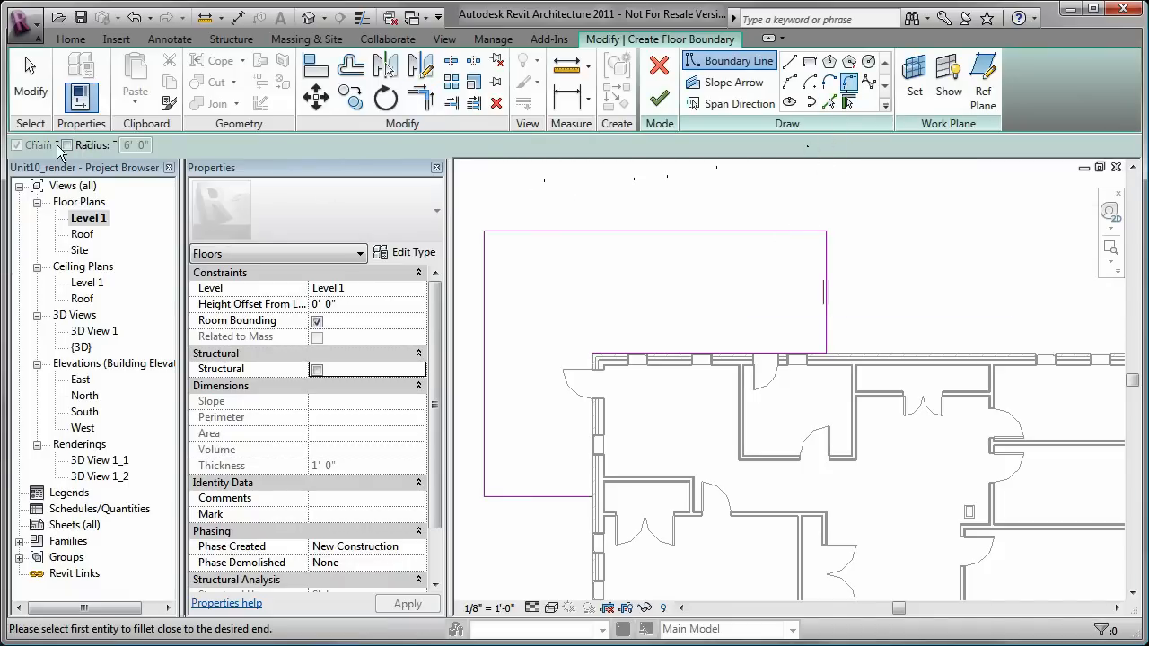
left_click(16, 143)
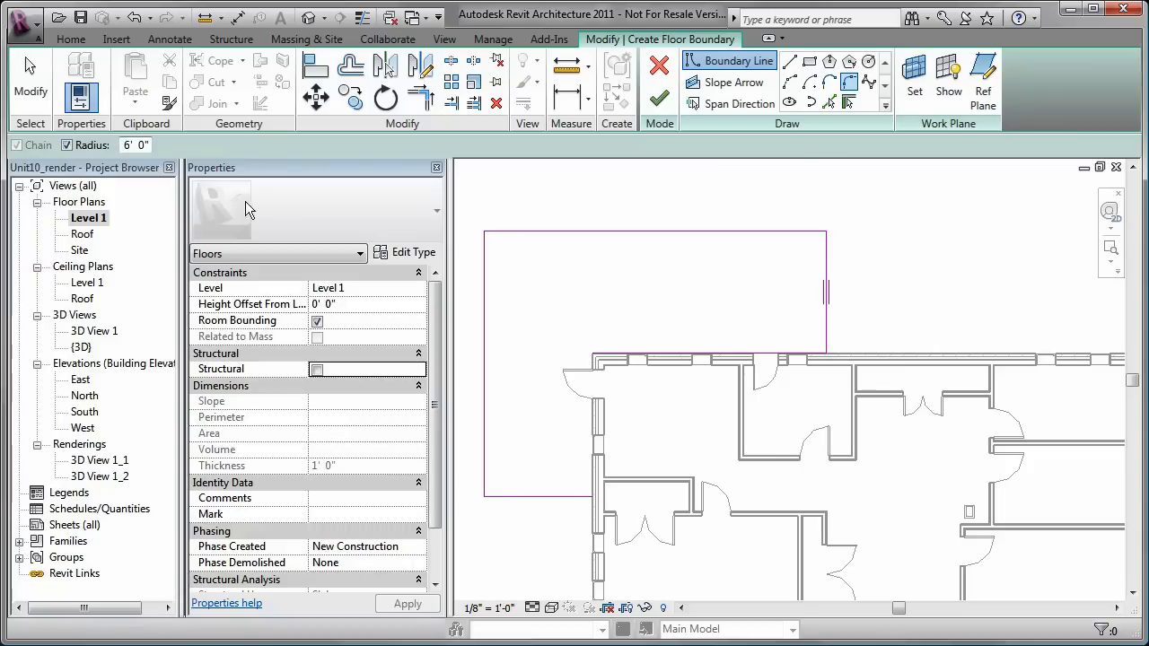